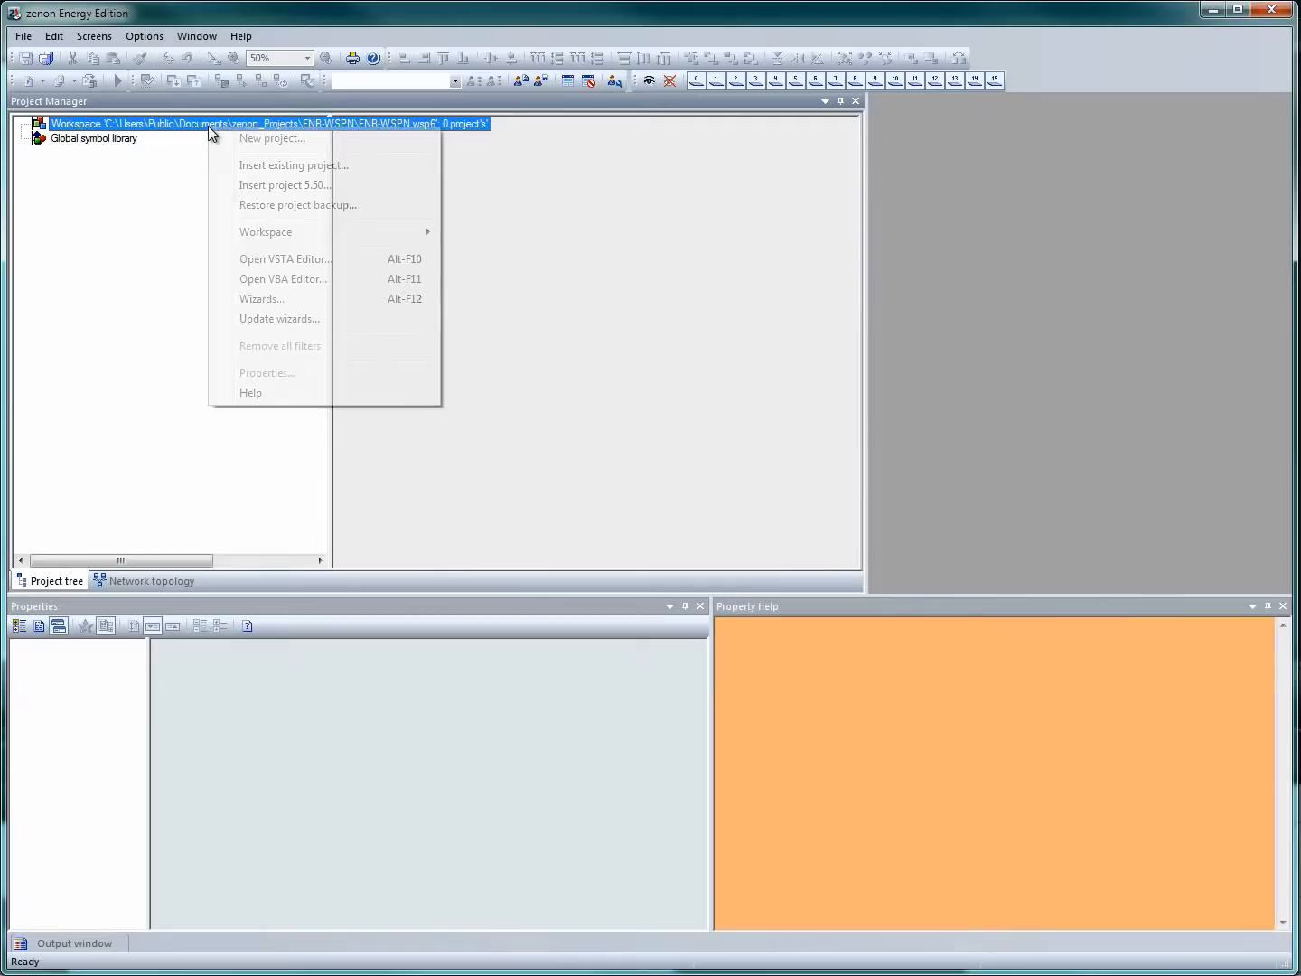
Insert the existing FNB_GBL project into the workspace as the start project
{"action": "left_click", "coordinate": [293, 165]}
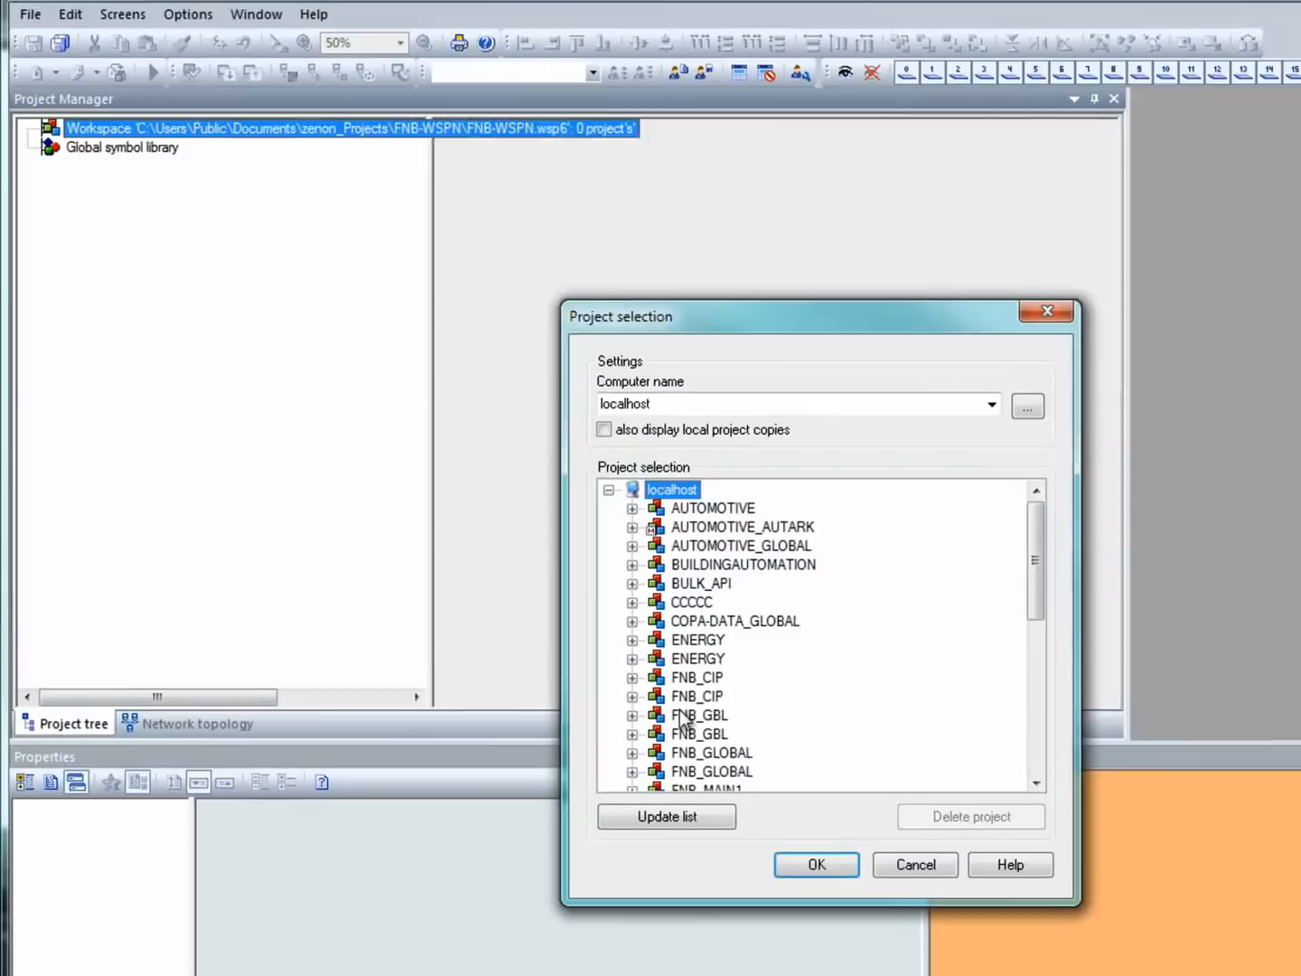
{"action": "left_click", "coordinate": [817, 864]}
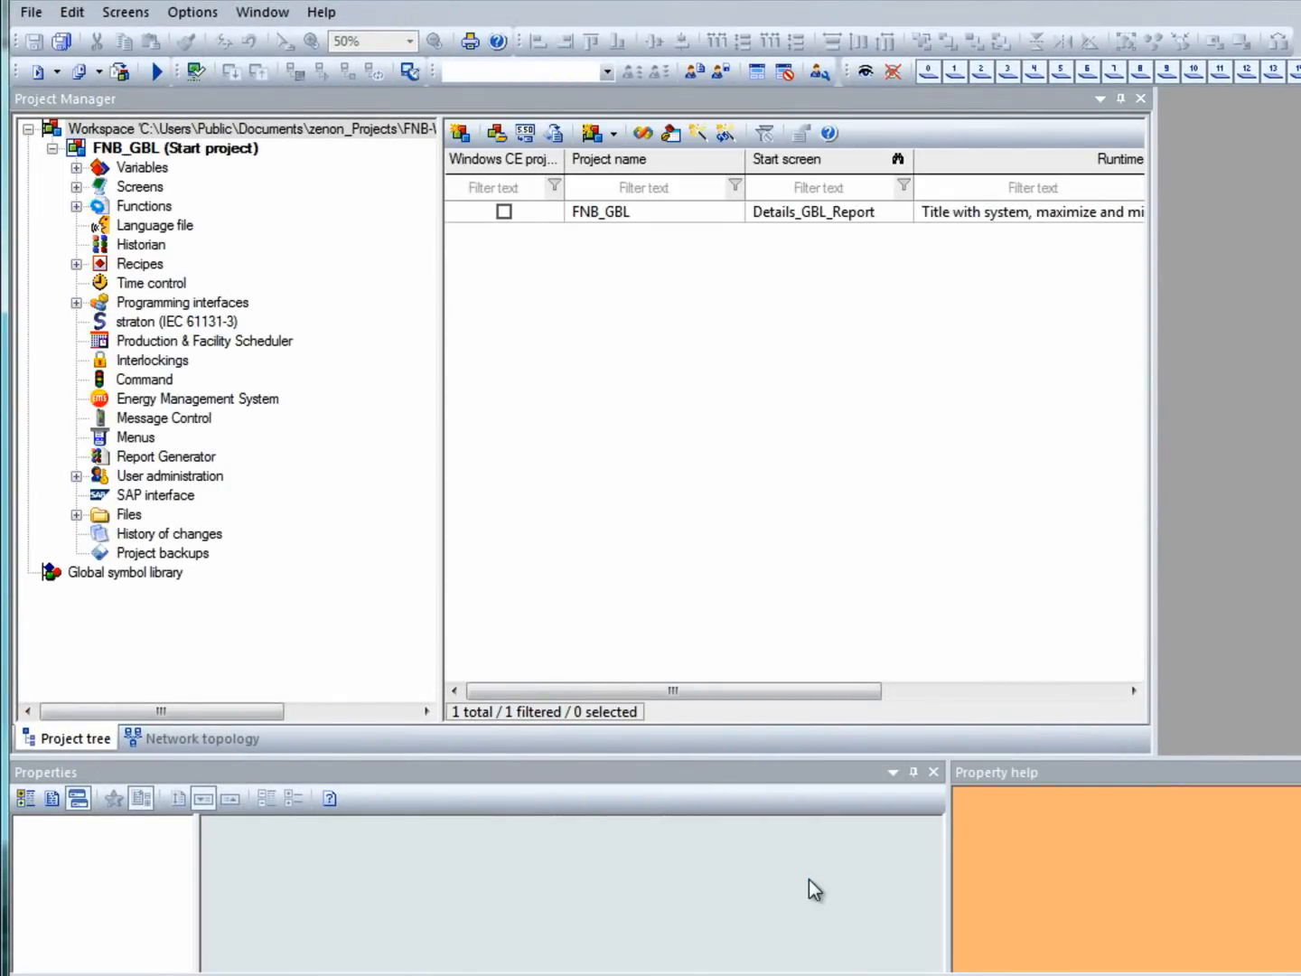
Insert the existing FNB_CIP project into the workspace and answer the Create Runtime files prompt
{"action": "right_click", "coordinate": [154, 128]}
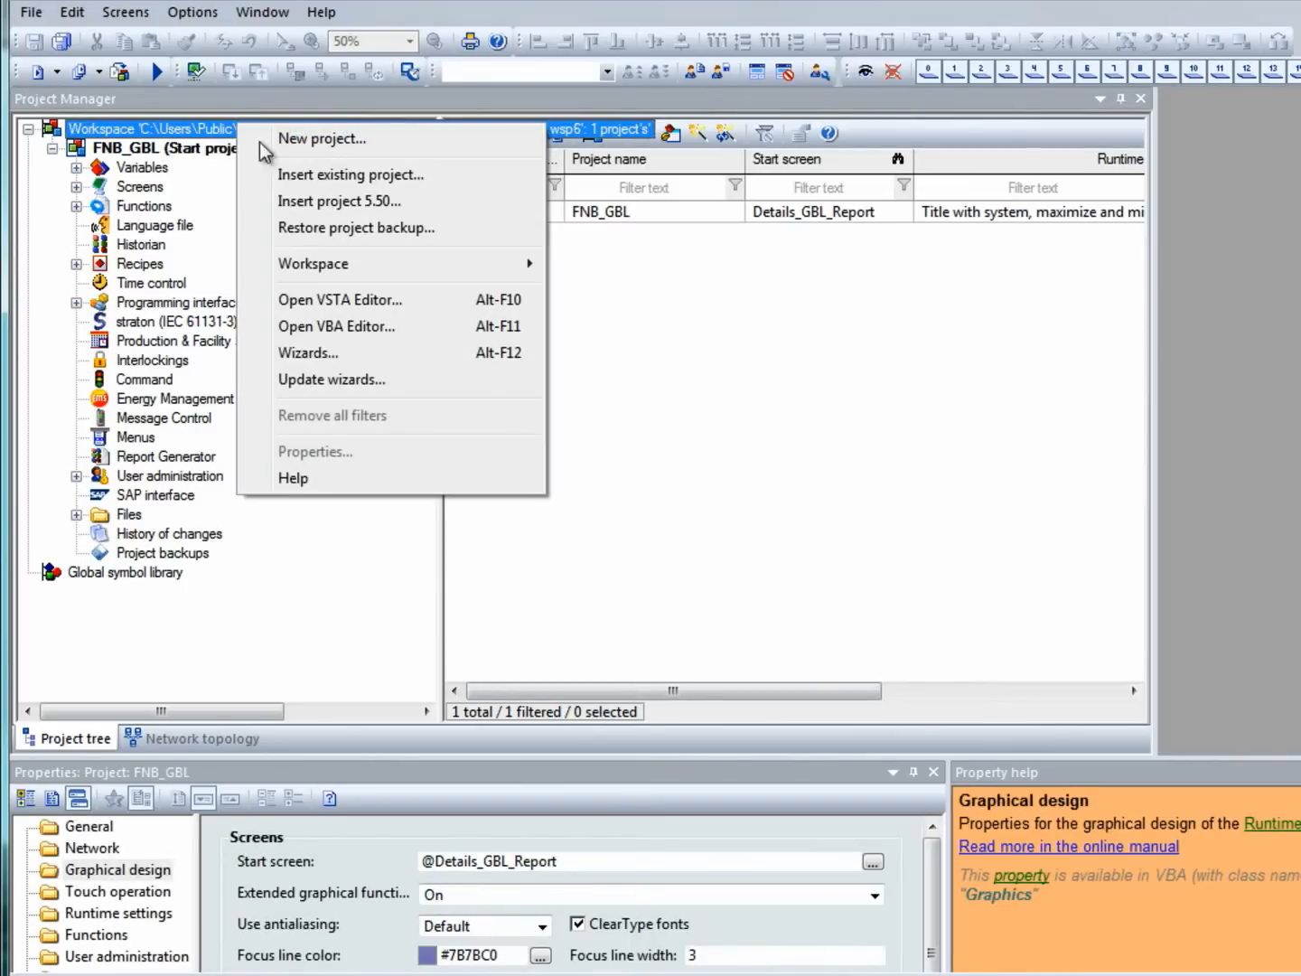
{"action": "left_click", "coordinate": [351, 173]}
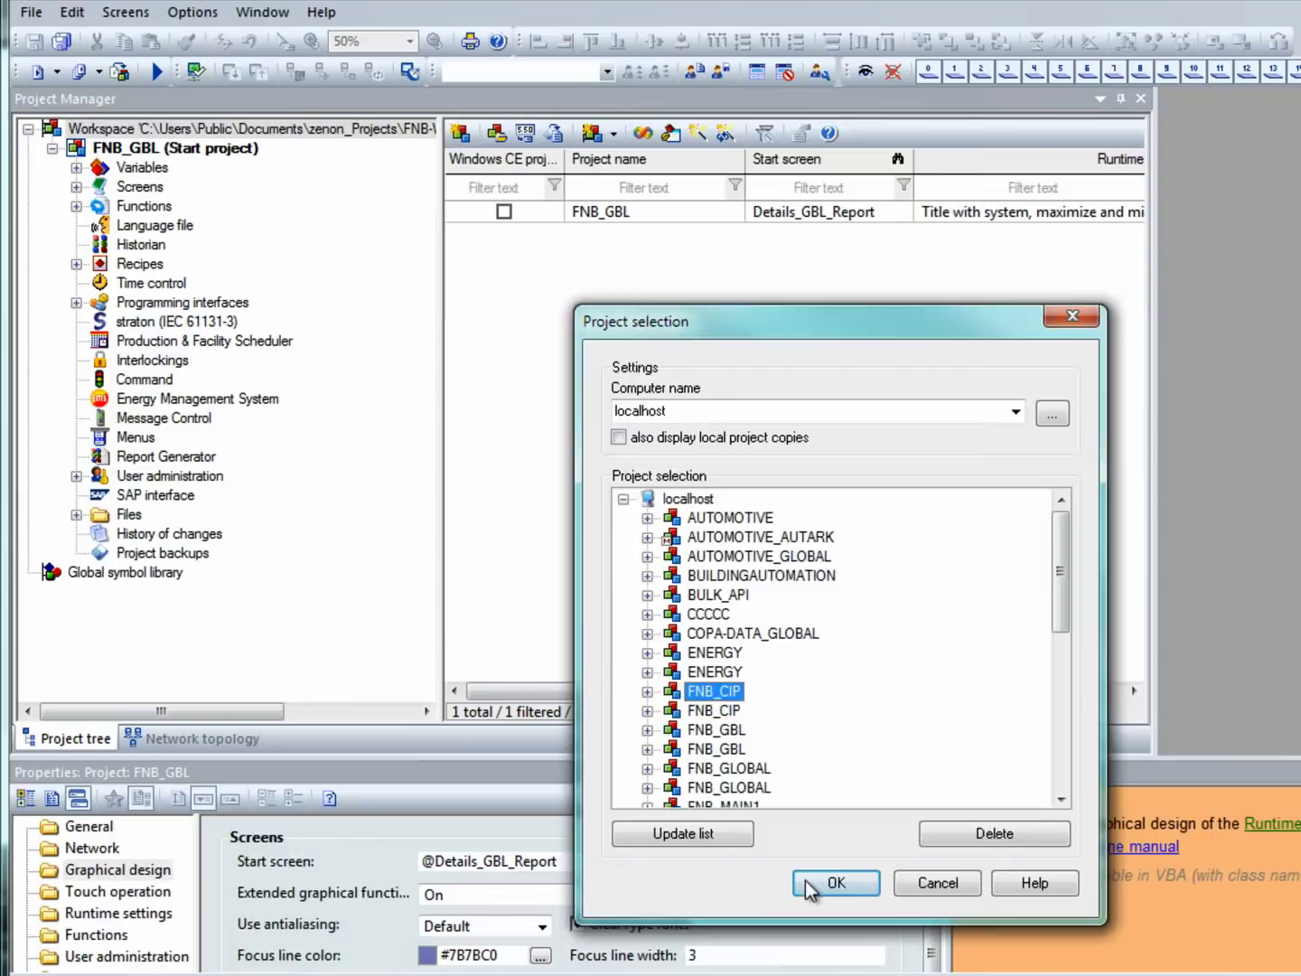
{"action": "left_click", "coordinate": [837, 882]}
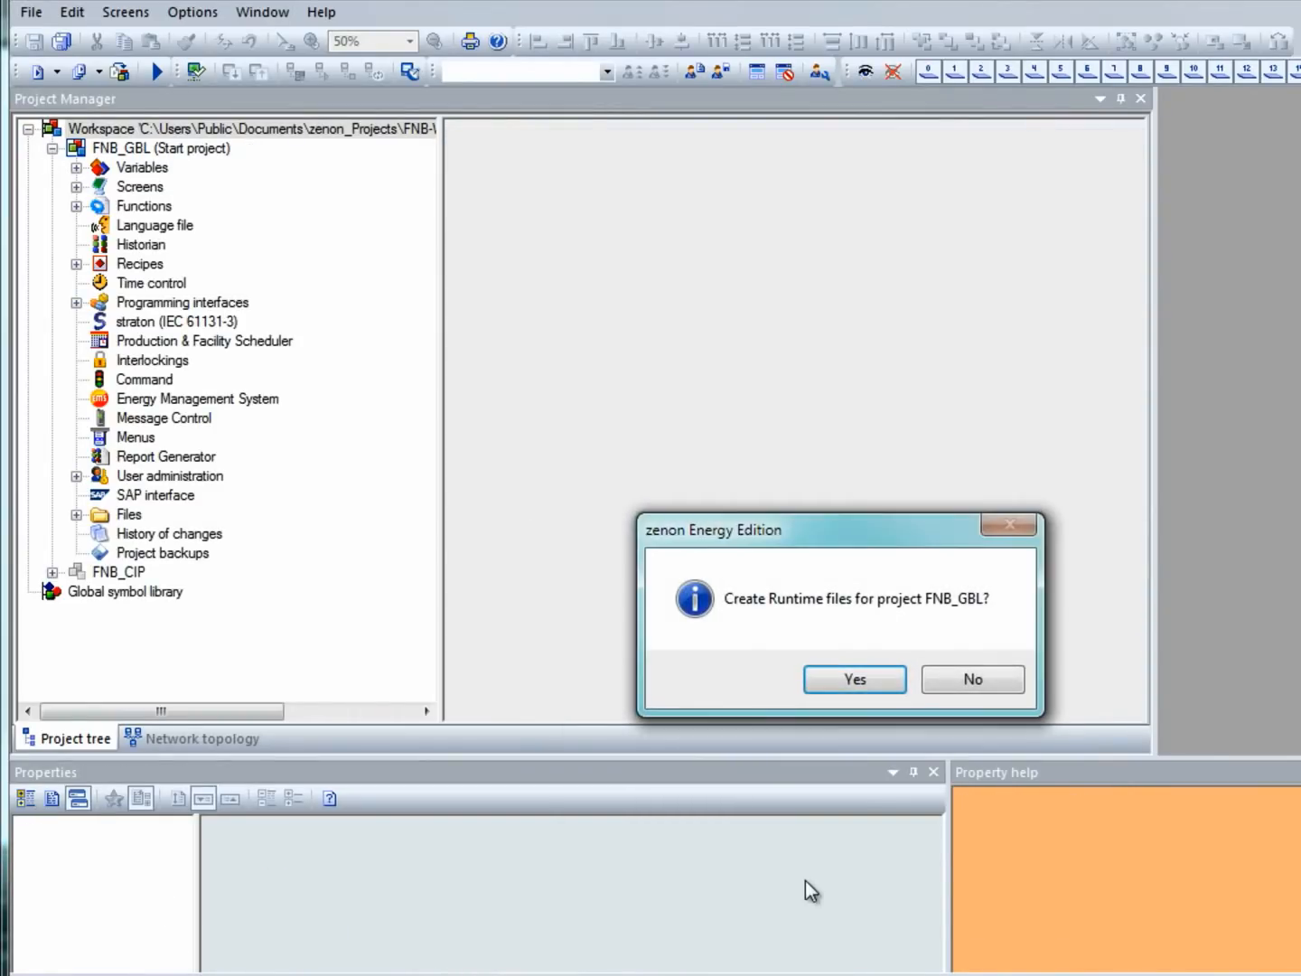
{"action": "left_click", "coordinate": [855, 680]}
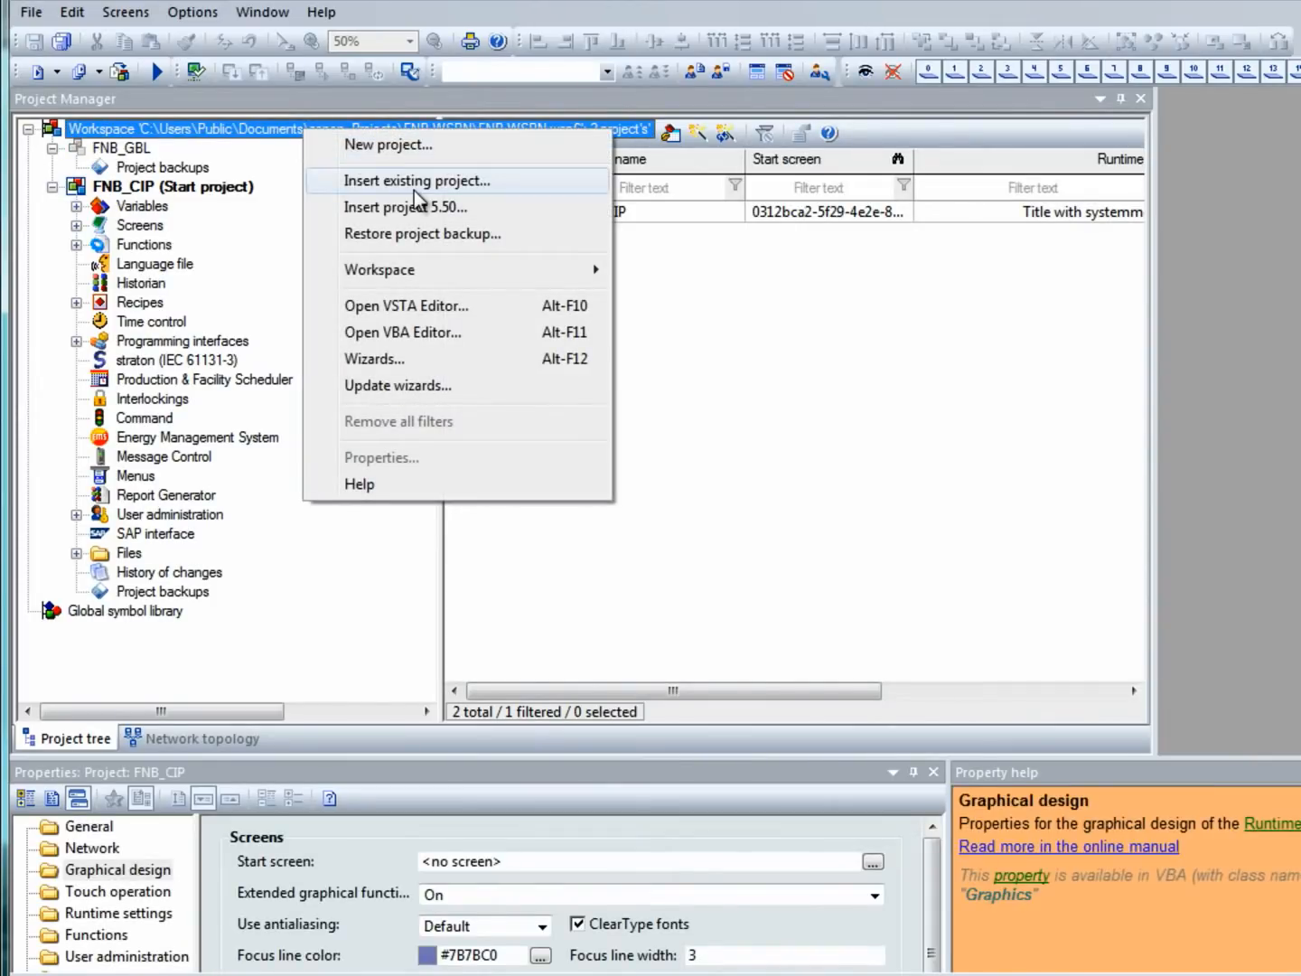
Insert the FNB_GLOBAL project, then select and confirm FNB_MAIN1 for insertion
{"action": "left_click", "coordinate": [417, 181]}
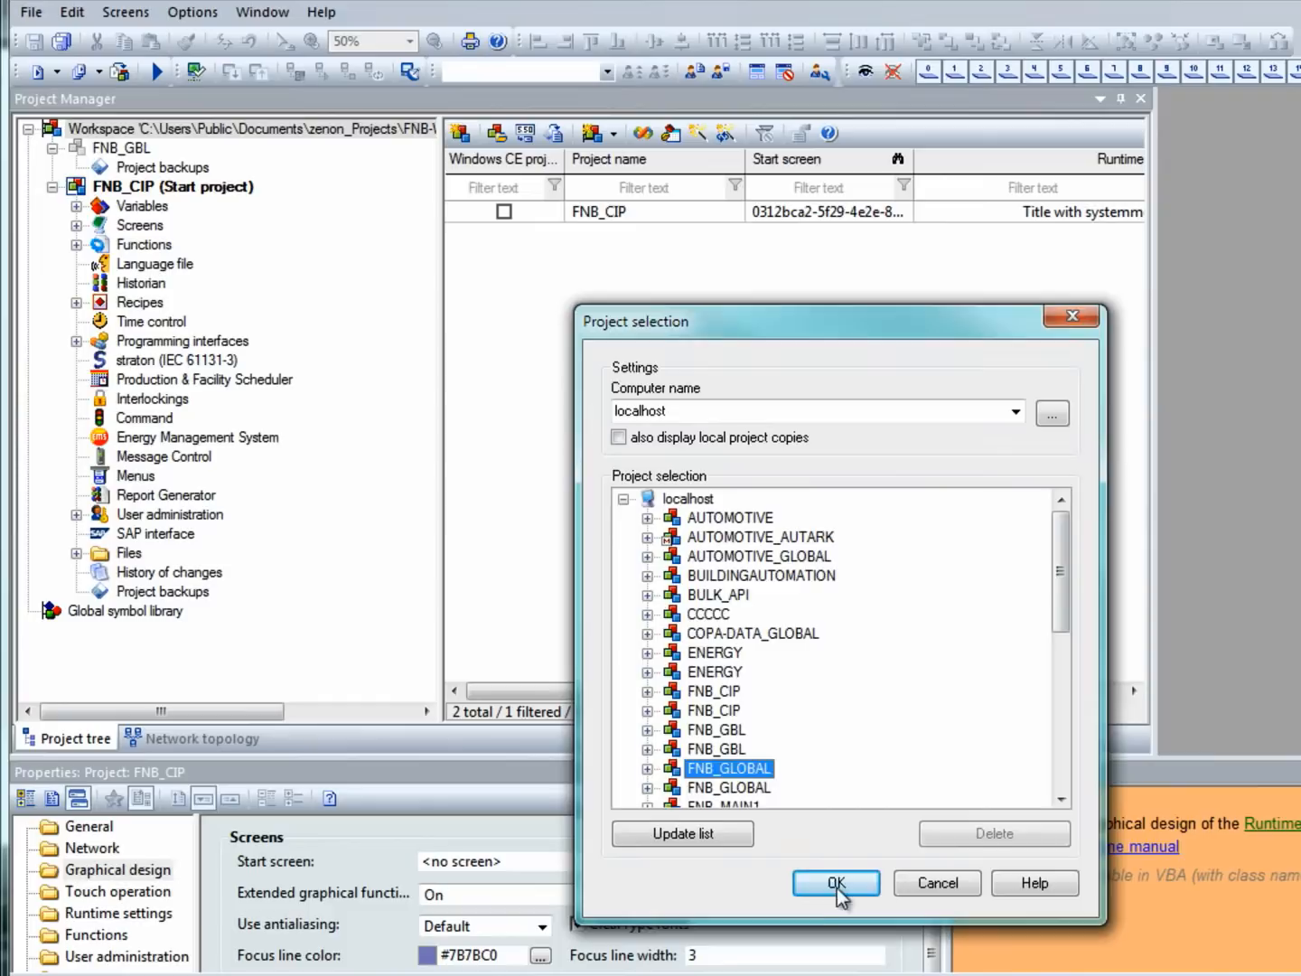
{"action": "left_click", "coordinate": [837, 882]}
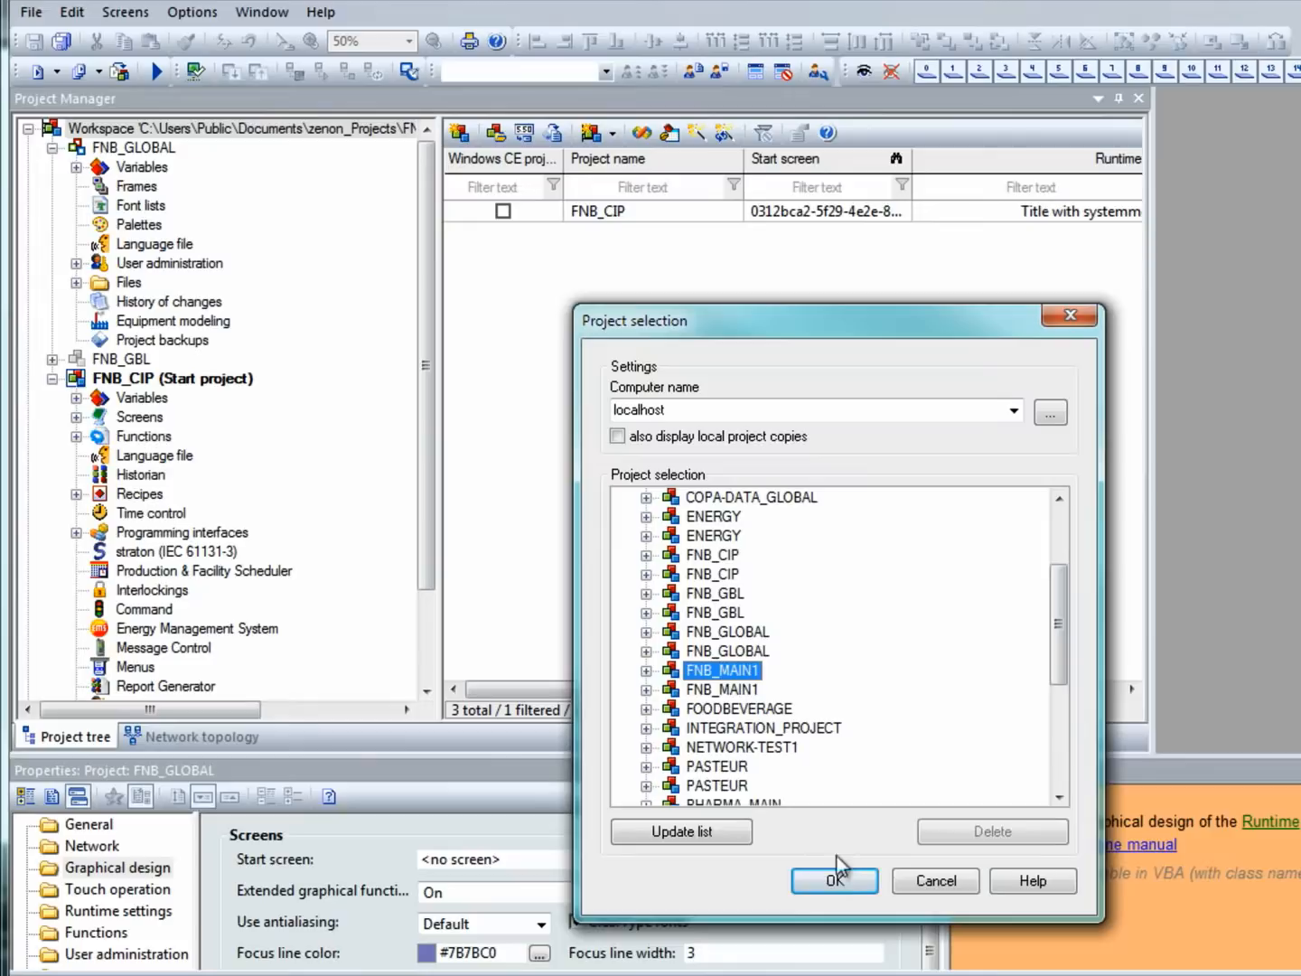
{"action": "left_click", "coordinate": [833, 880]}
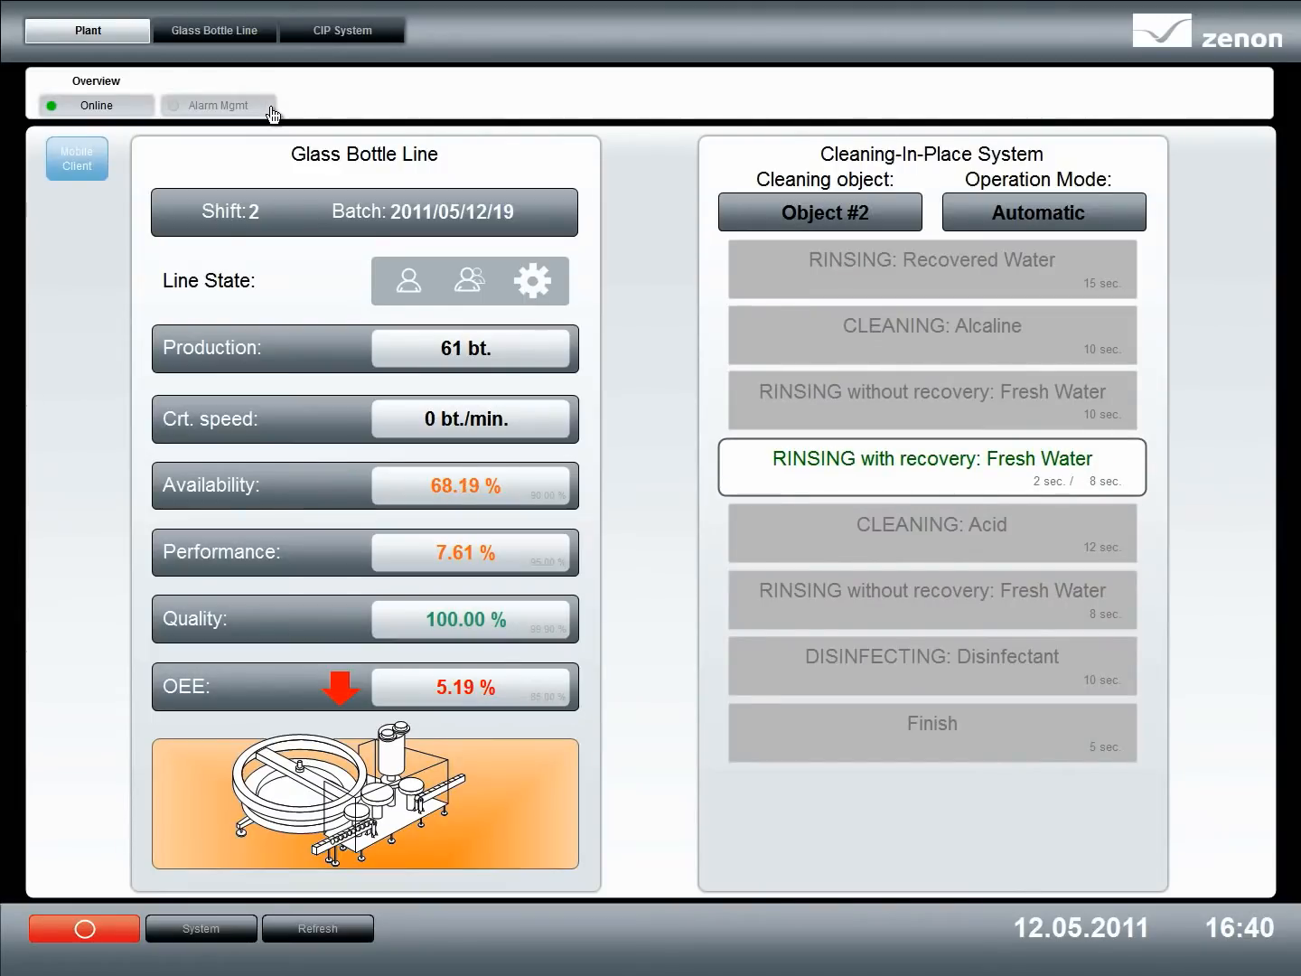
Show the Alarm Mgmt screen with the combined FNB_GBL and FNB_CIP alarm list
{"action": "left_click", "coordinate": [217, 104]}
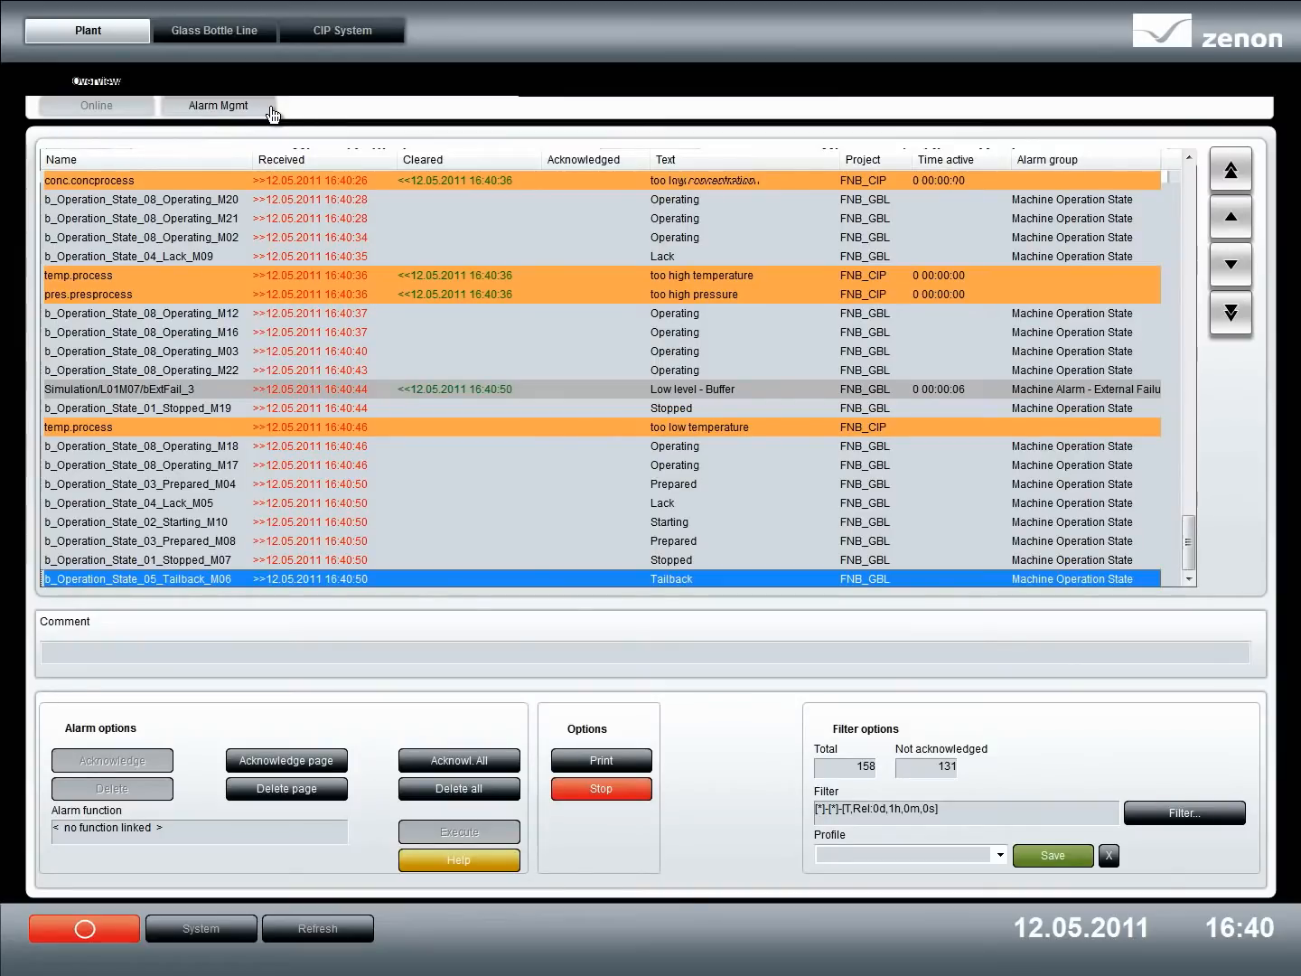
Bring up the Filter dialog over the combined alarm list
{"action": "left_click", "coordinate": [218, 105]}
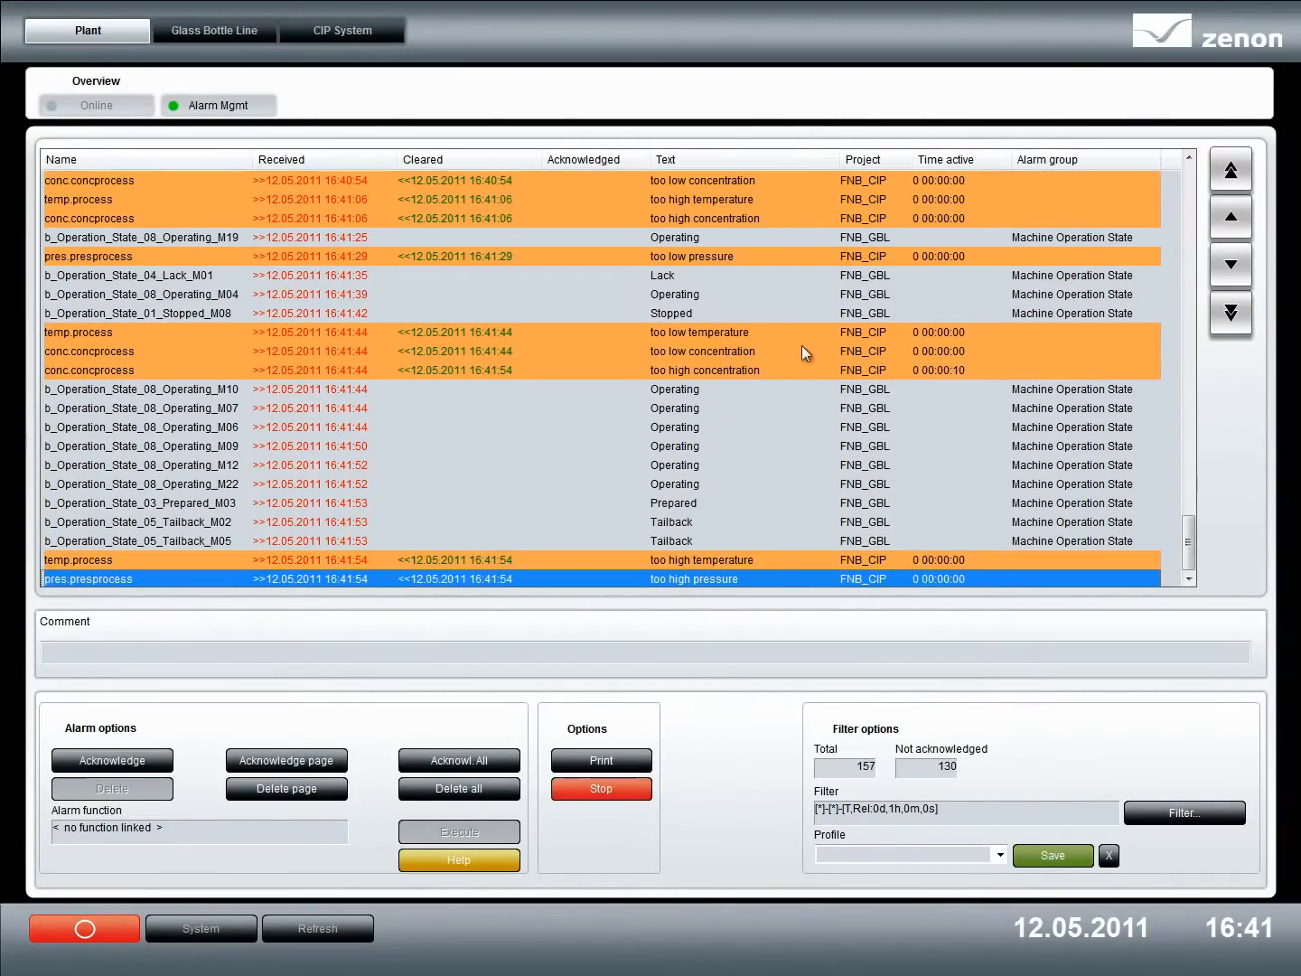
{"action": "left_click", "coordinate": [1186, 813]}
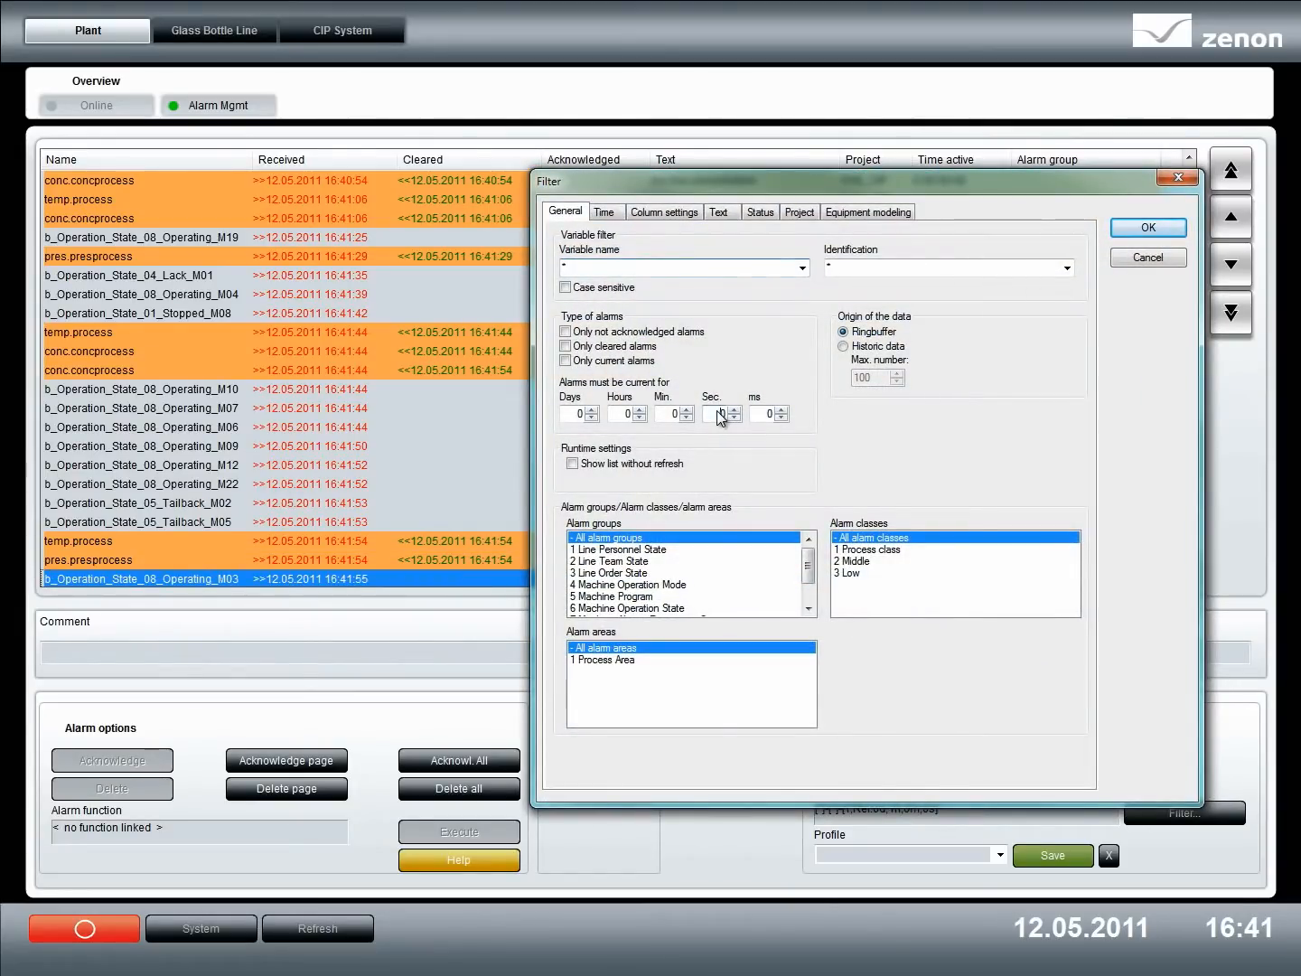
Apply the minimum active time filter, reducing the list to 38 alarms
{"action": "left_click", "coordinate": [737, 409]}
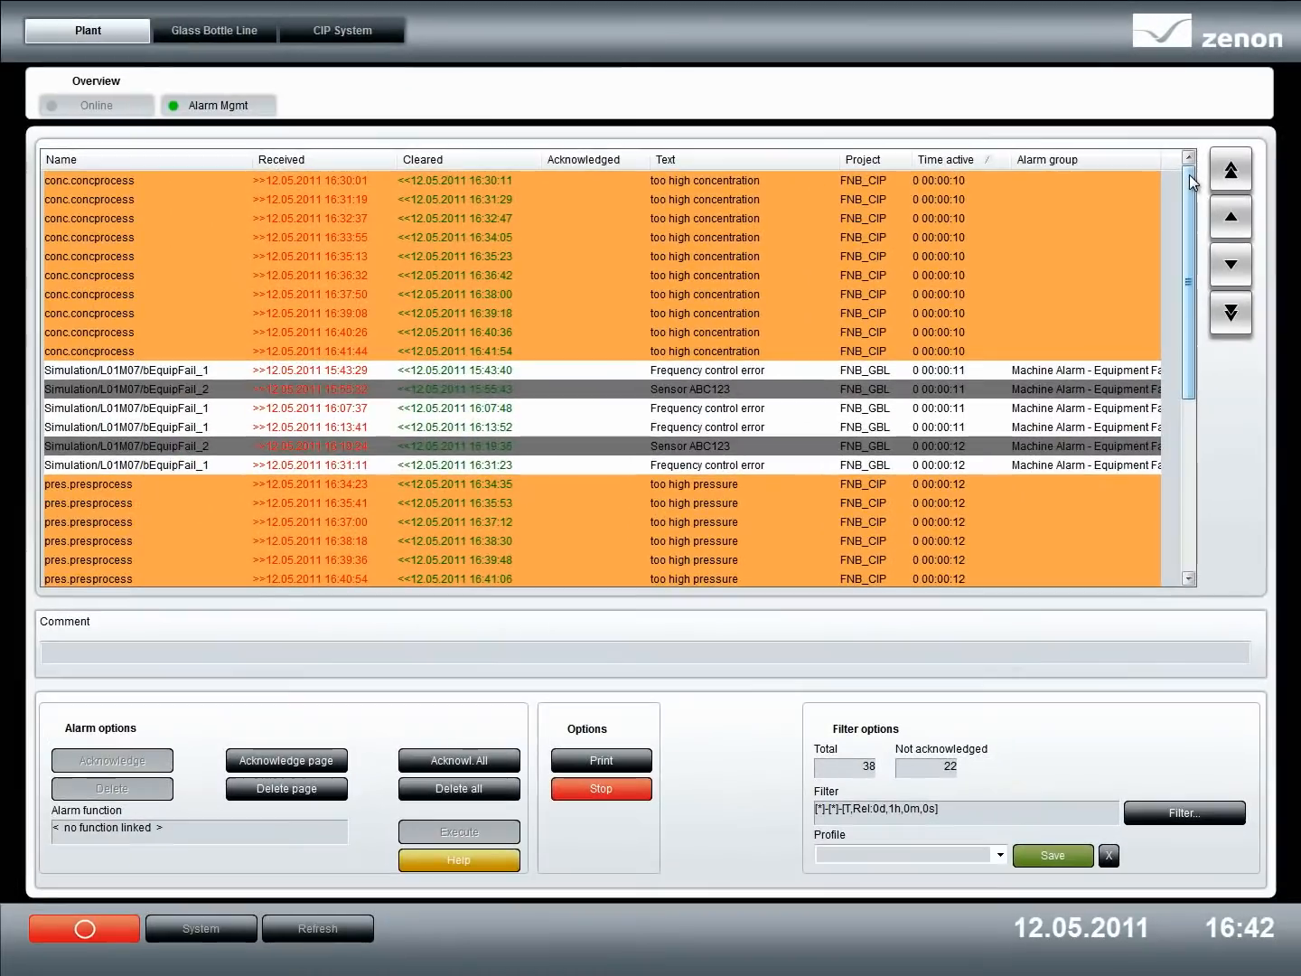
{"action": "mouse_move", "coordinate": [238, 47]}
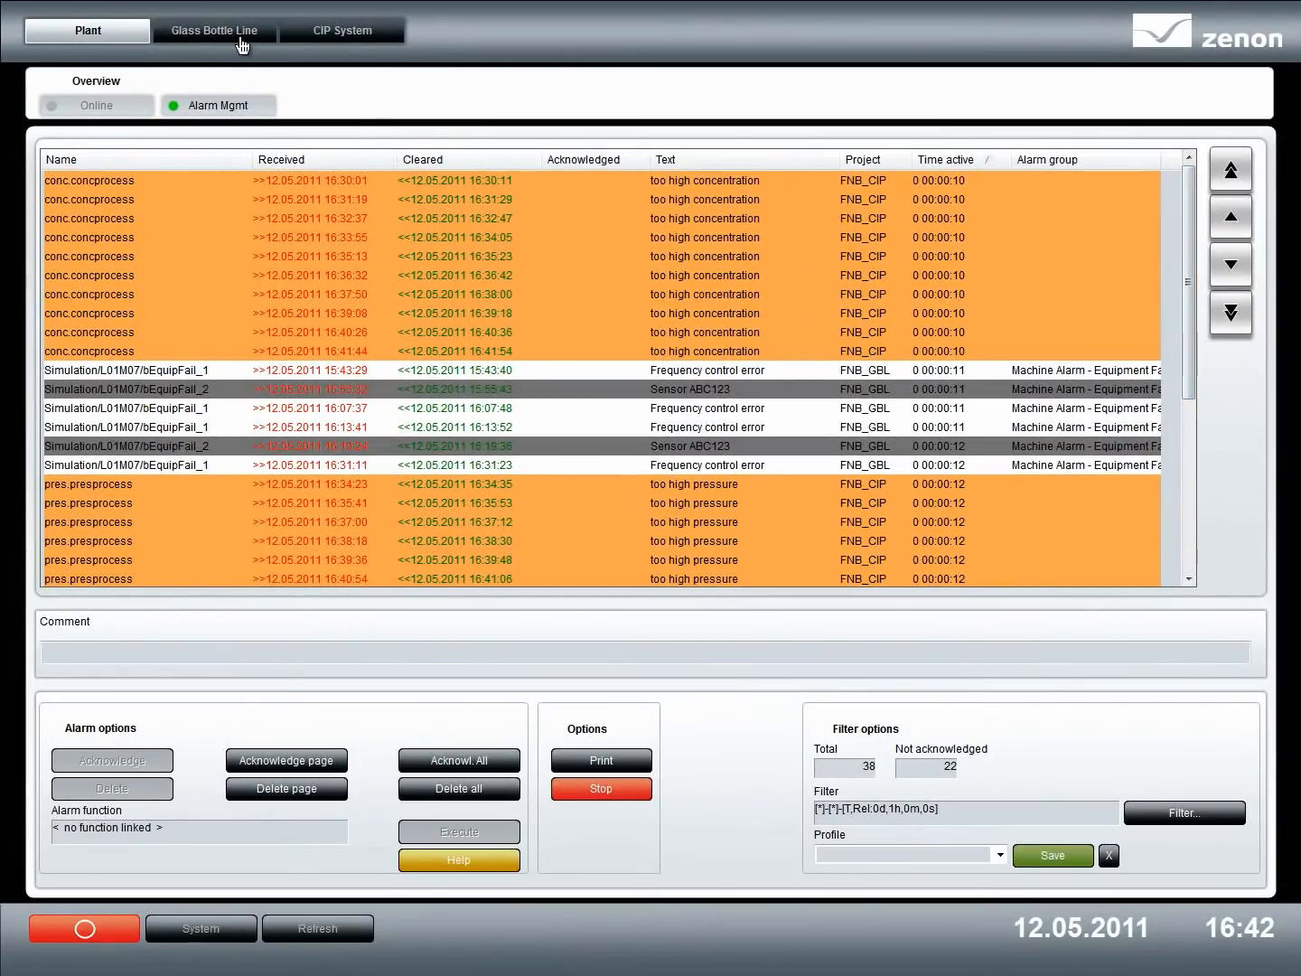
View the Glass Bottle Line overview, then return to the Plant overview screen
{"action": "left_click", "coordinate": [213, 29]}
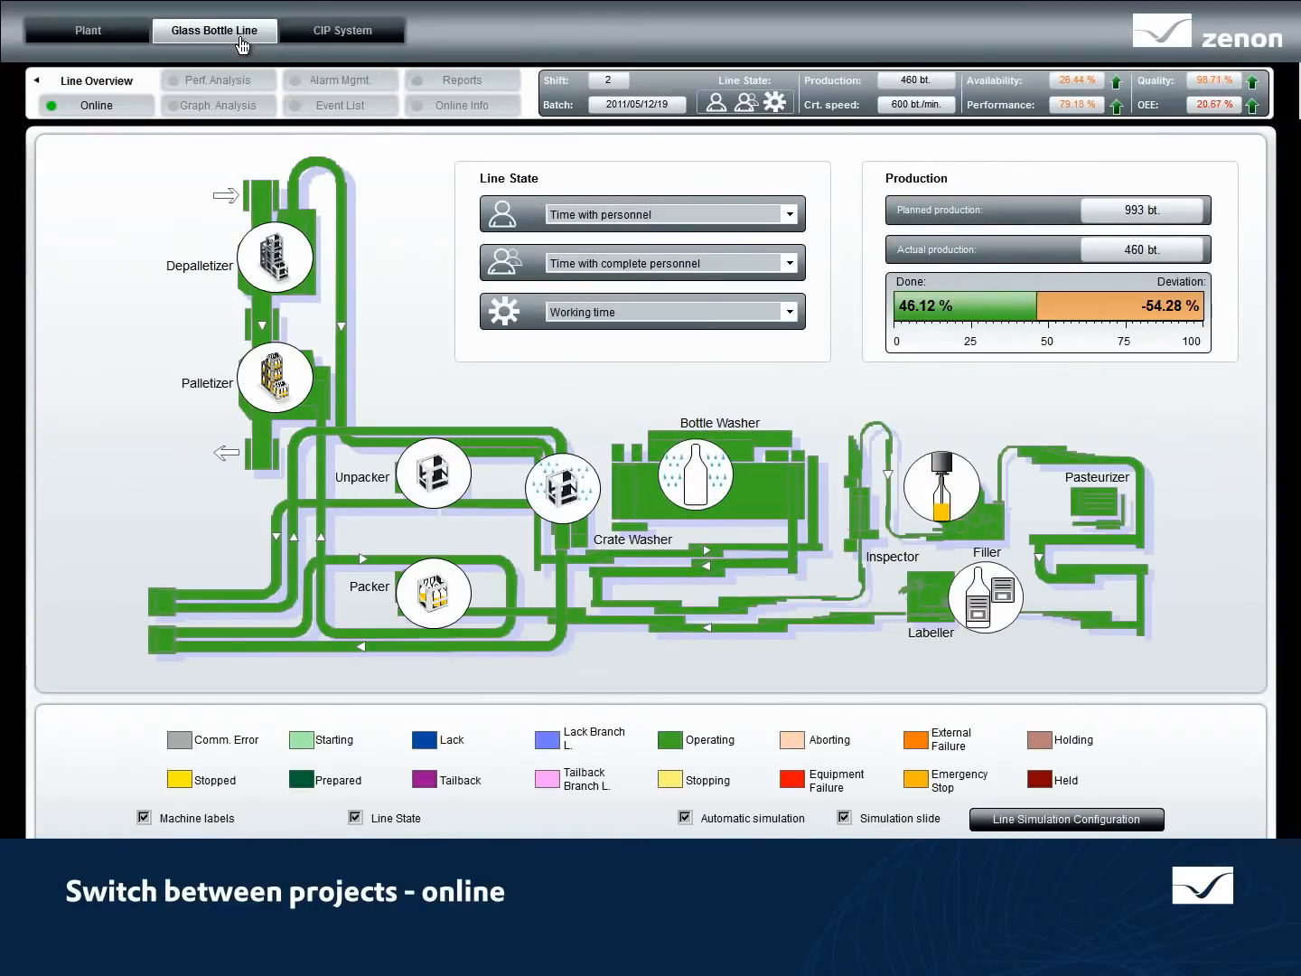
{"action": "left_click", "coordinate": [341, 29]}
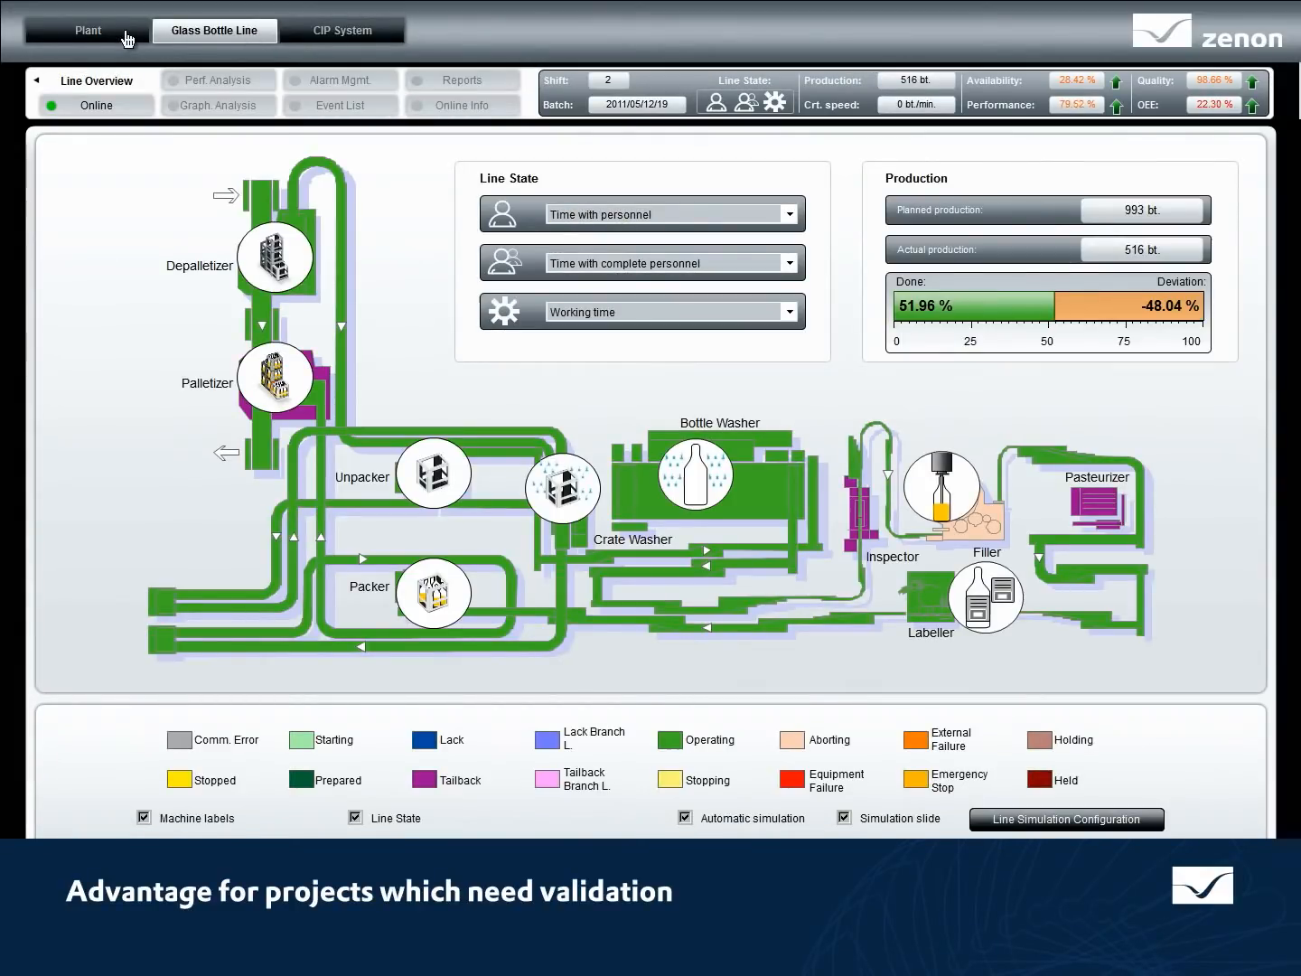
{"action": "left_click", "coordinate": [87, 29]}
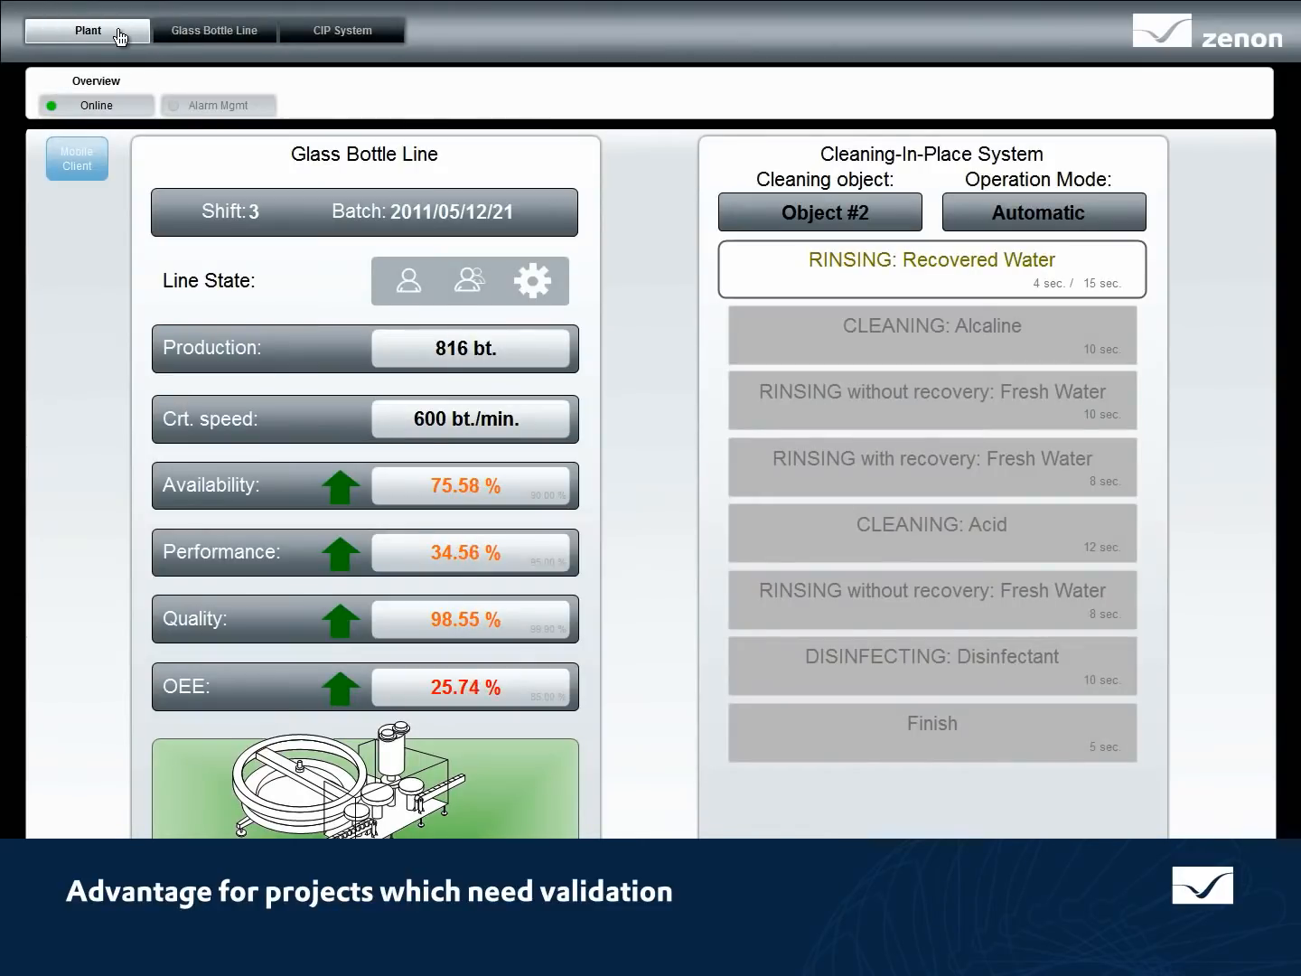